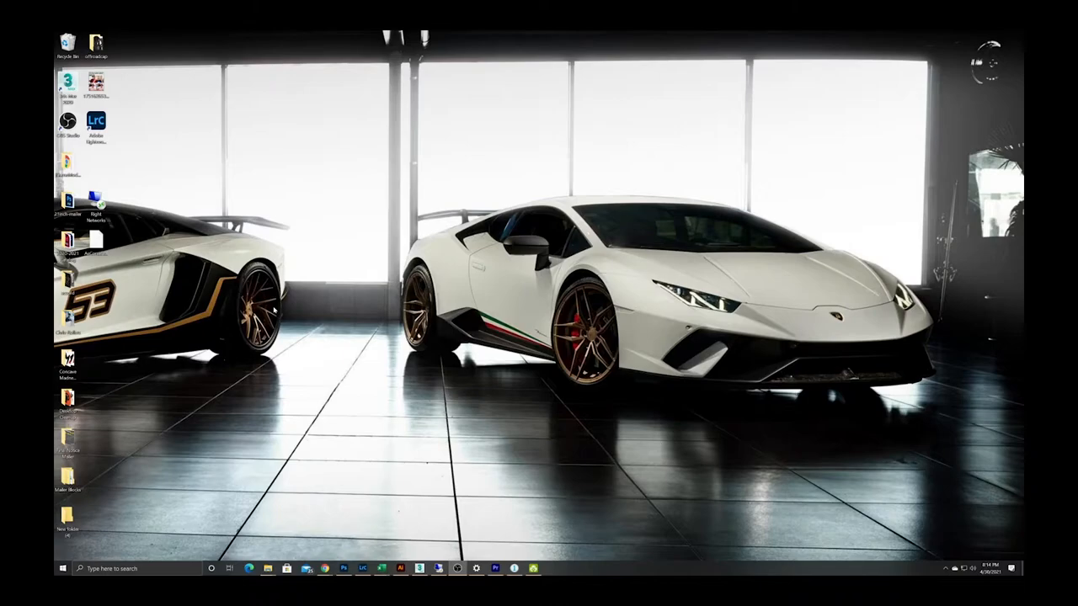
{"action": "mouse_move", "coordinate": [286, 520]}
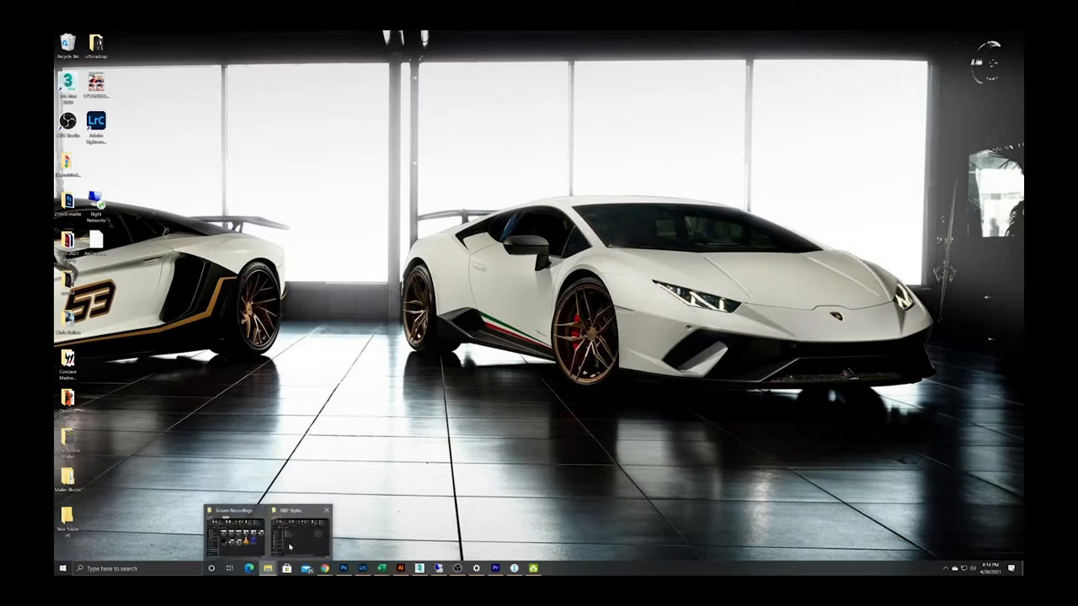
Step: Bring up the NBP Styles folder with its four style folders, then open a second Explorer window
{"action": "left_click", "coordinate": [299, 526]}
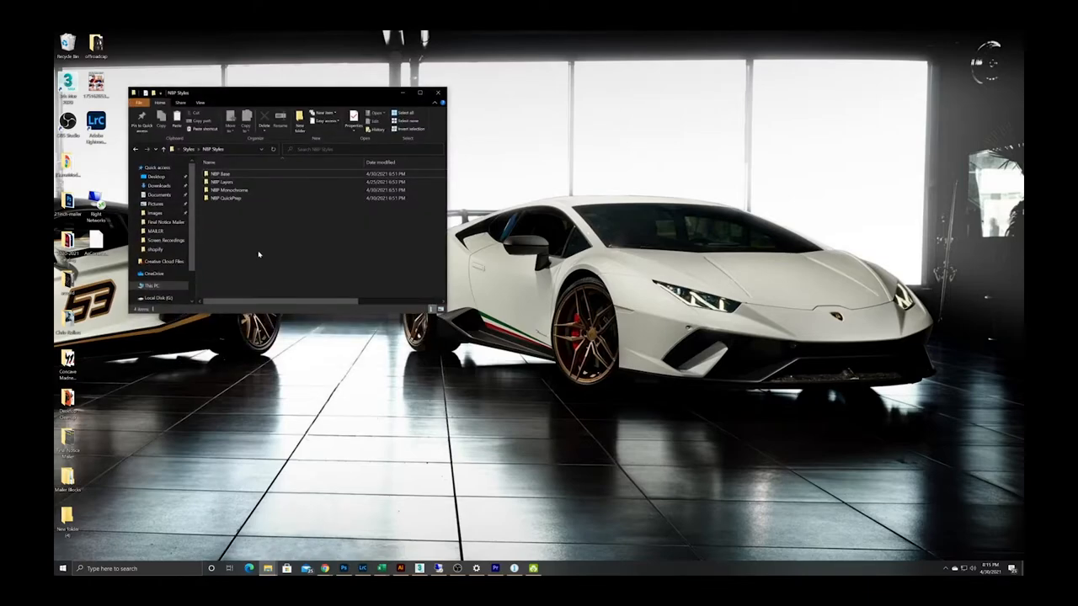
{"action": "left_click", "coordinate": [236, 190]}
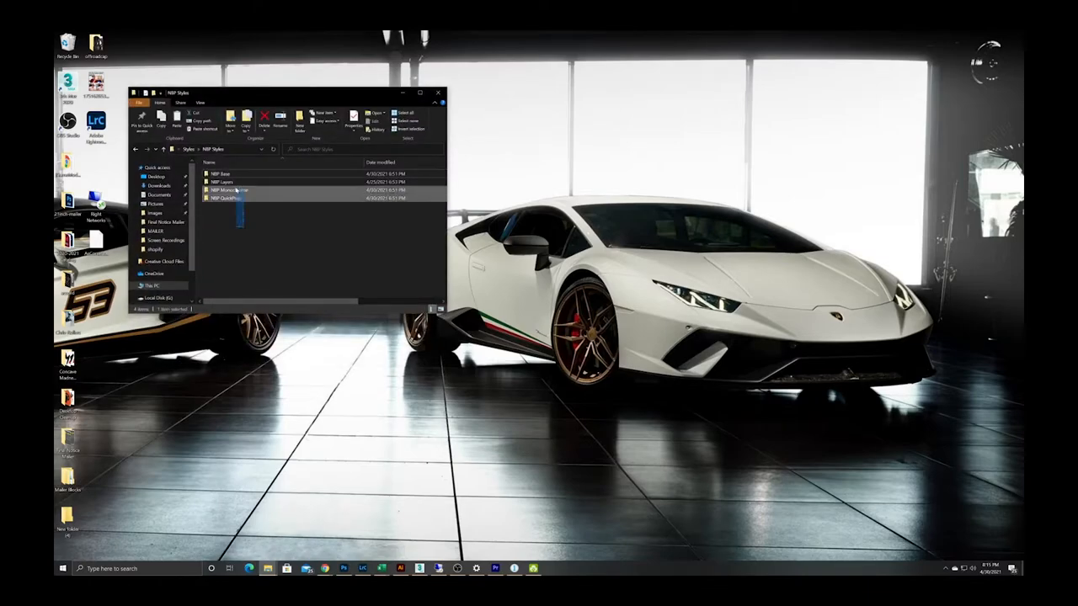
{"action": "left_click", "coordinate": [250, 253]}
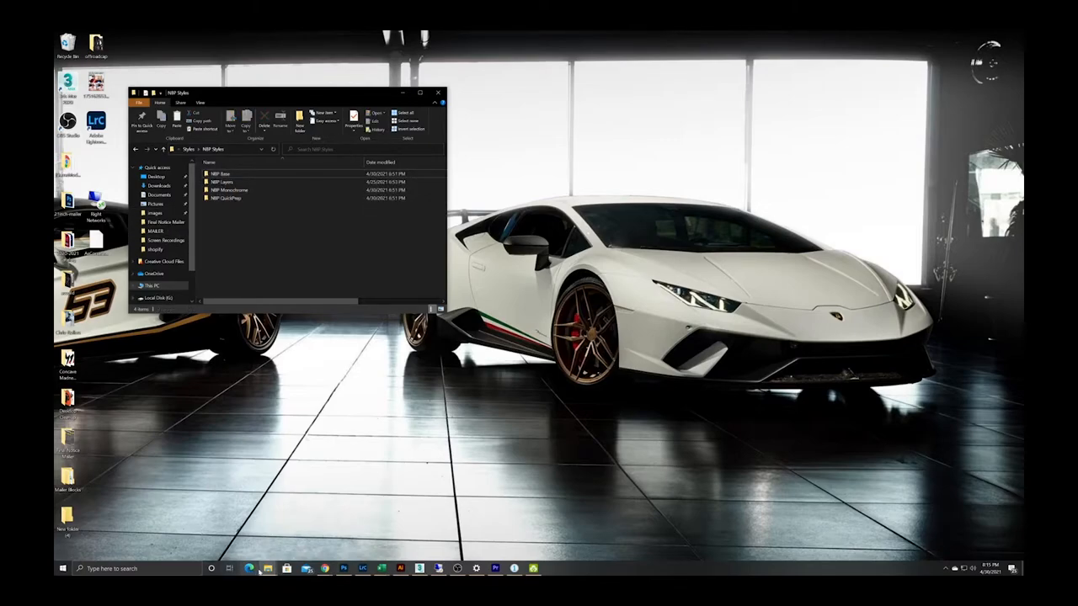
{"action": "right_click", "coordinate": [267, 569]}
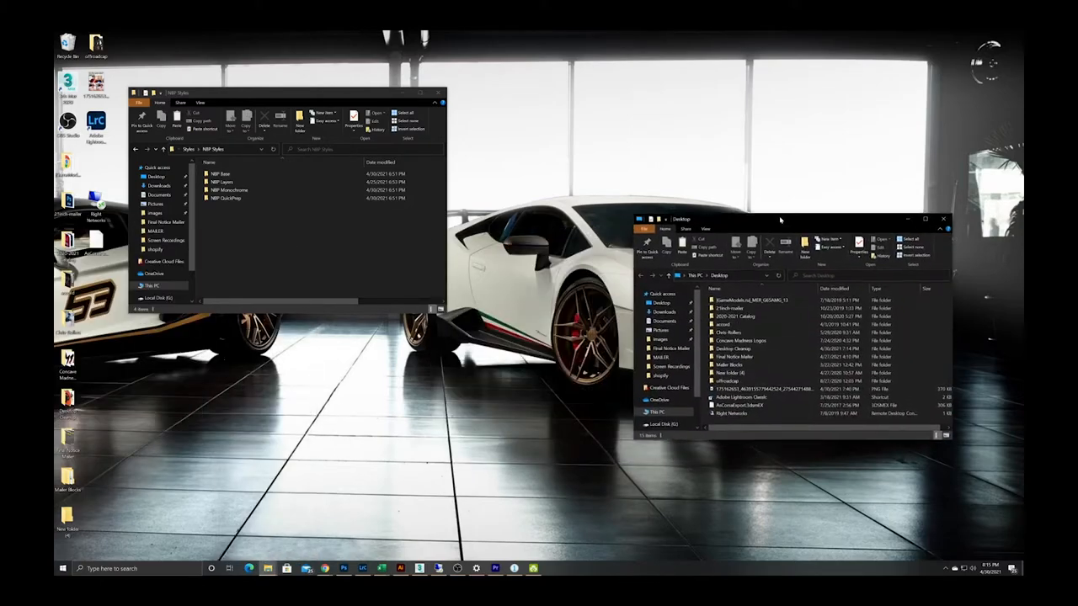
Step: Place the new window beside the first and browse into C:\Users to your profile folder
{"action": "left_click_drag", "start_coordinate": [778, 218], "coordinate": [749, 174]}
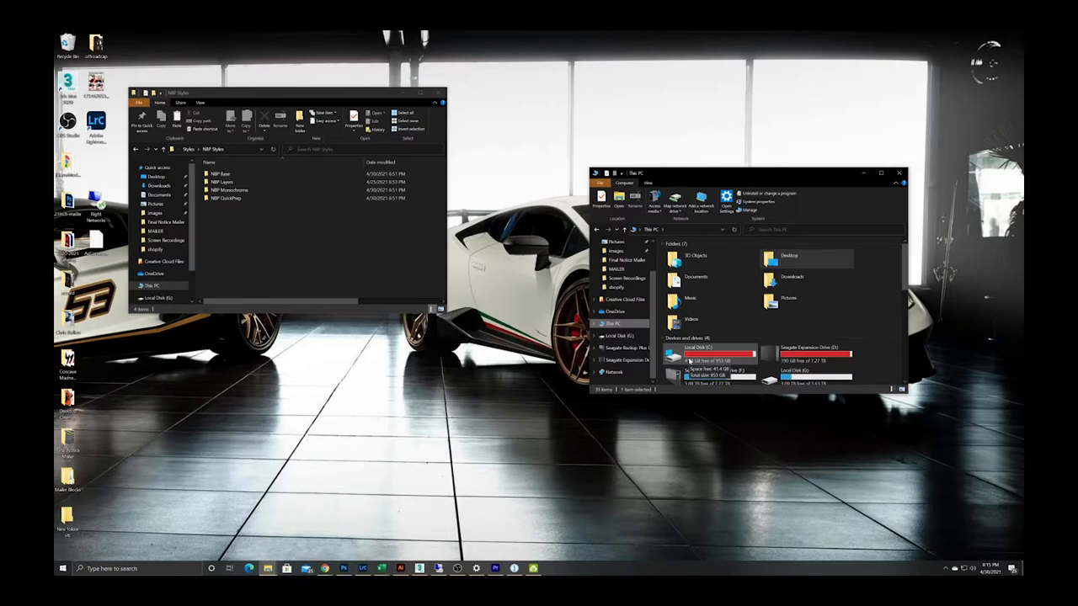
{"action": "double_click", "coordinate": [713, 351]}
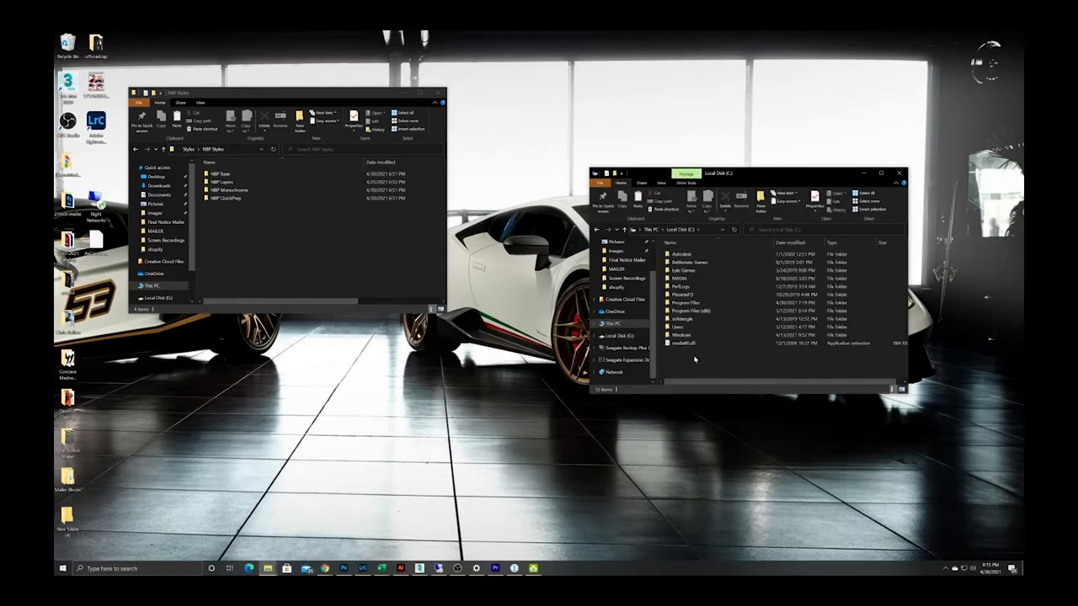
{"action": "left_click", "coordinate": [682, 327]}
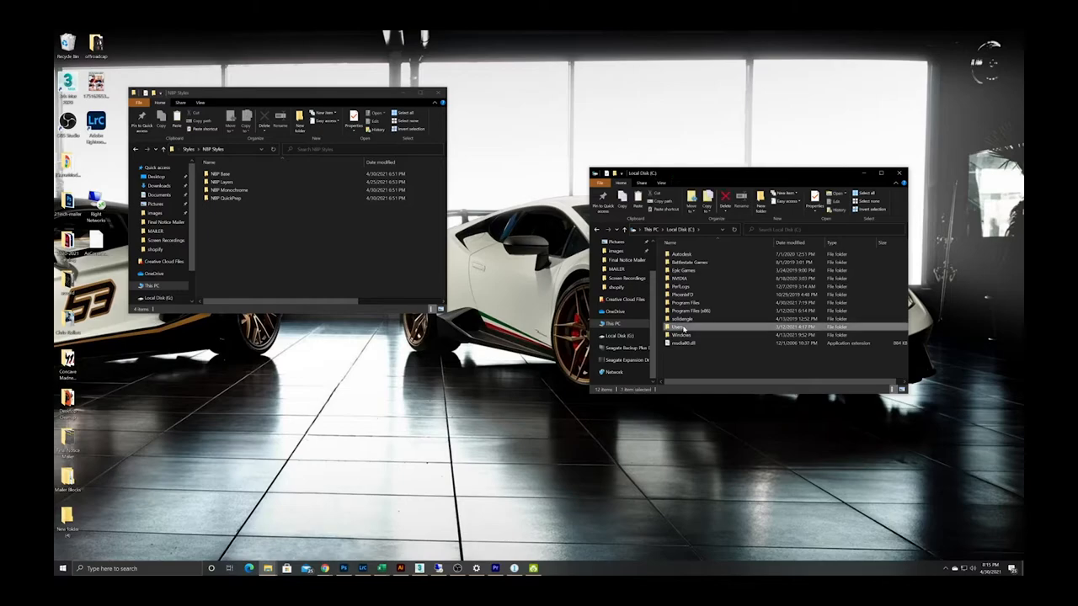
{"action": "double_click", "coordinate": [682, 326]}
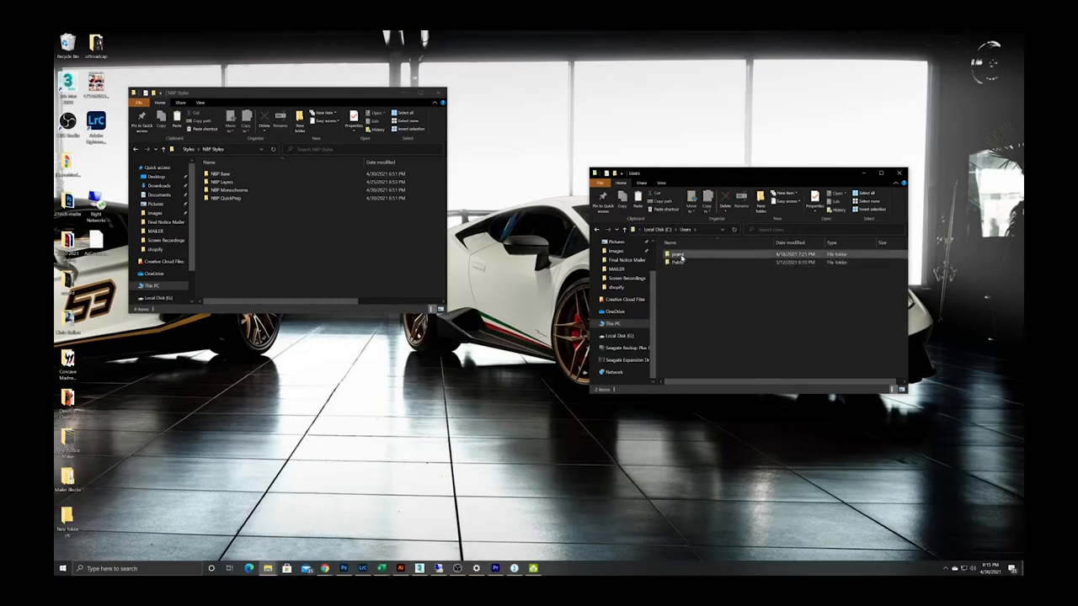
{"action": "double_click", "coordinate": [678, 254]}
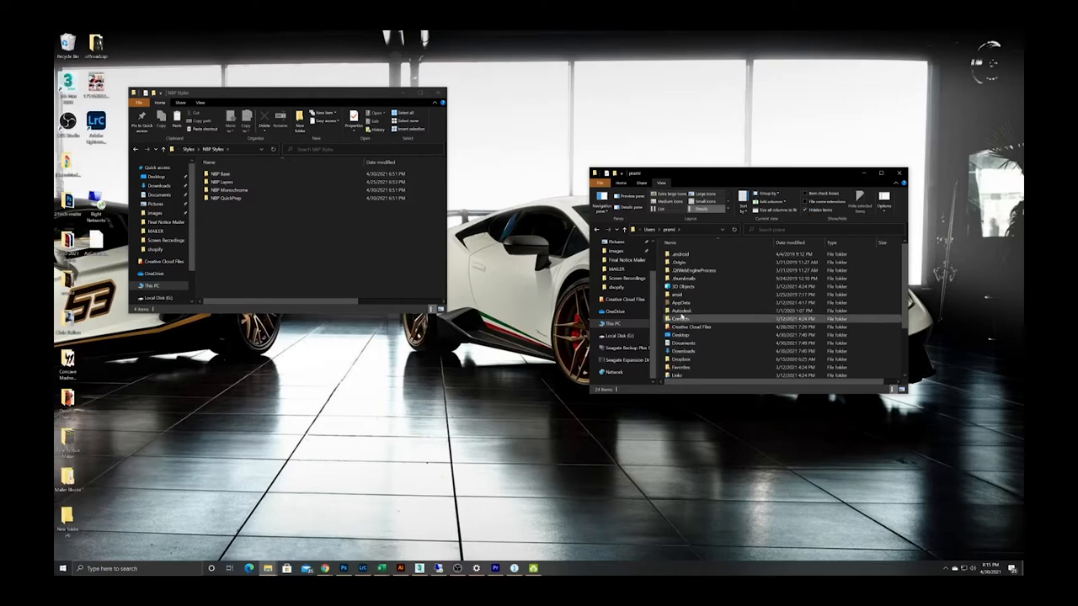
Step: Navigate from AppData through Local and CaptureOne into the Presets60 folder
{"action": "left_click", "coordinate": [680, 302]}
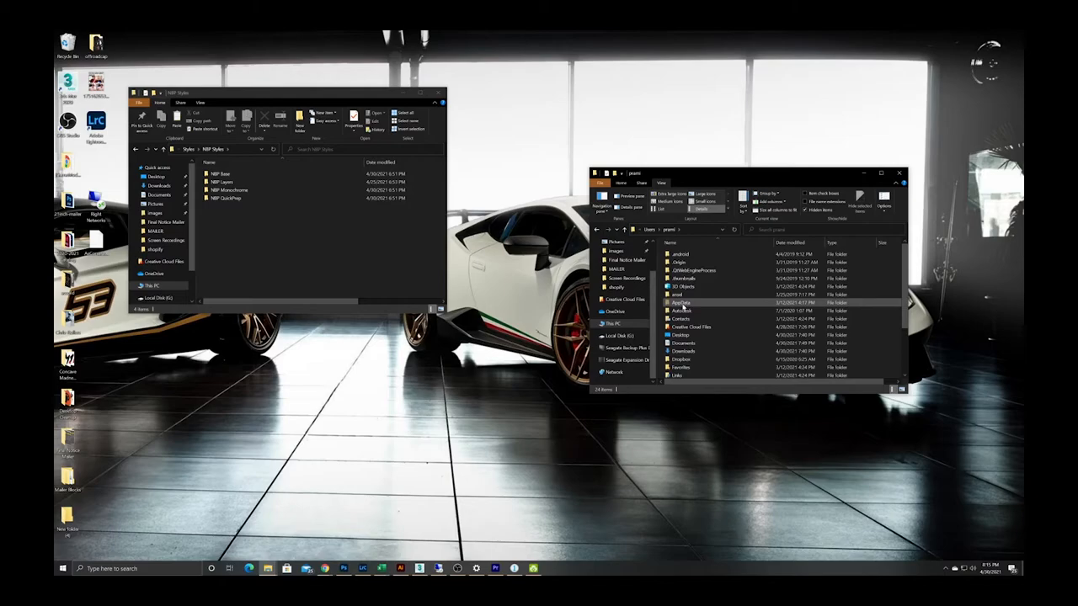
{"action": "double_click", "coordinate": [680, 303]}
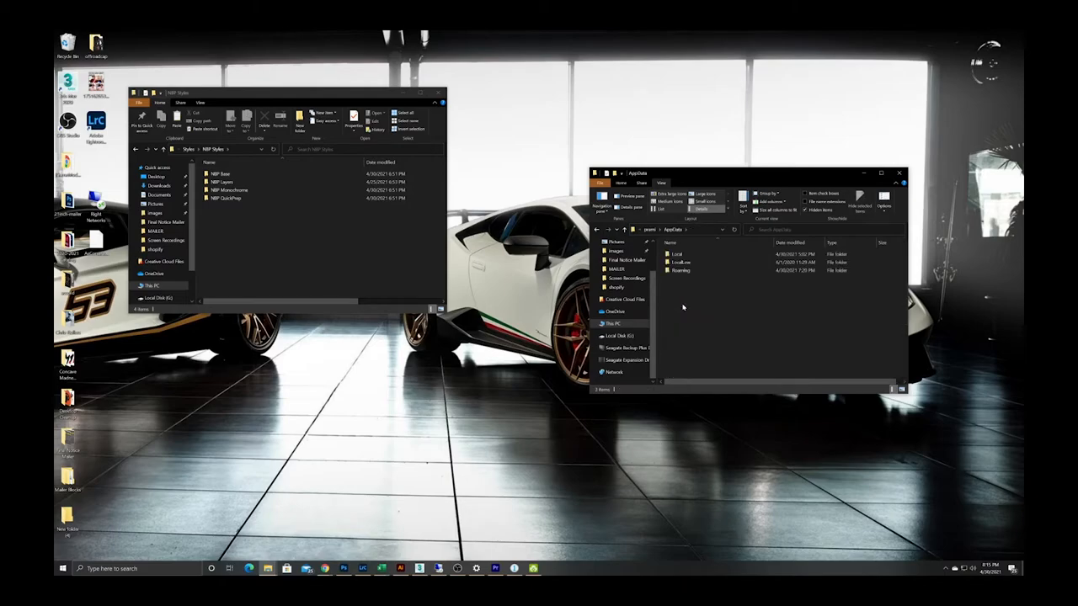
{"action": "double_click", "coordinate": [678, 253]}
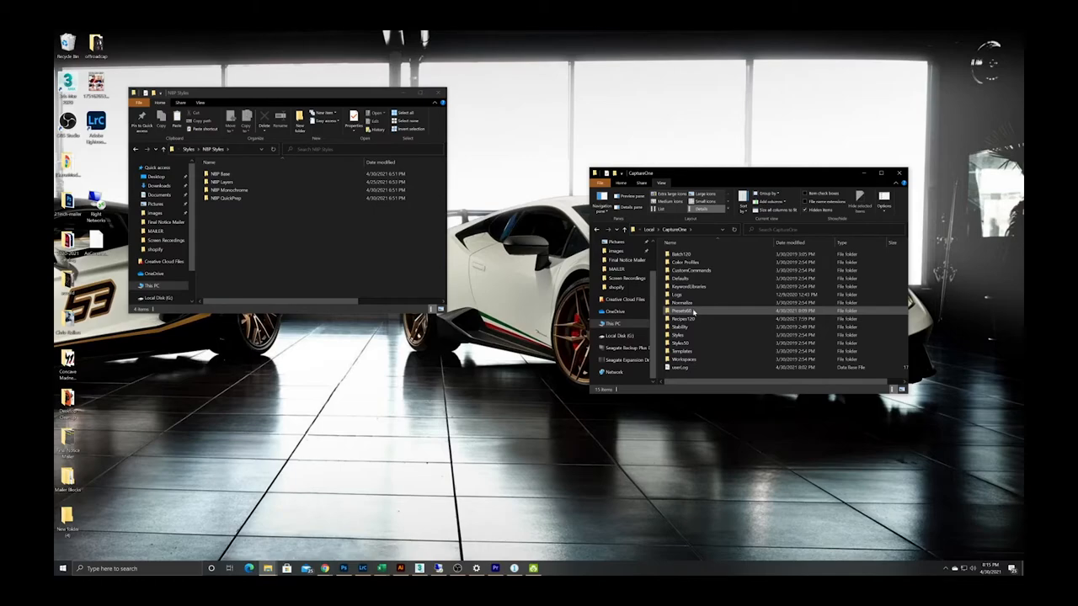
{"action": "double_click", "coordinate": [682, 310]}
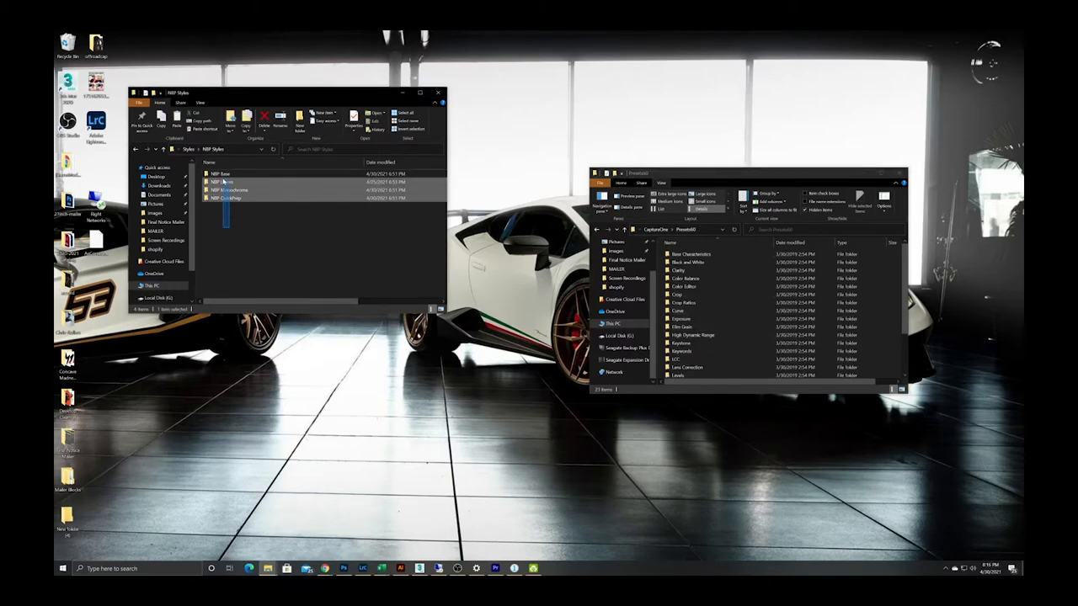
Step: Copy the selected NBP Base, Layers, Monochrome and QuickPrep folders and paste them into Presets60
{"action": "right_click", "coordinate": [225, 180]}
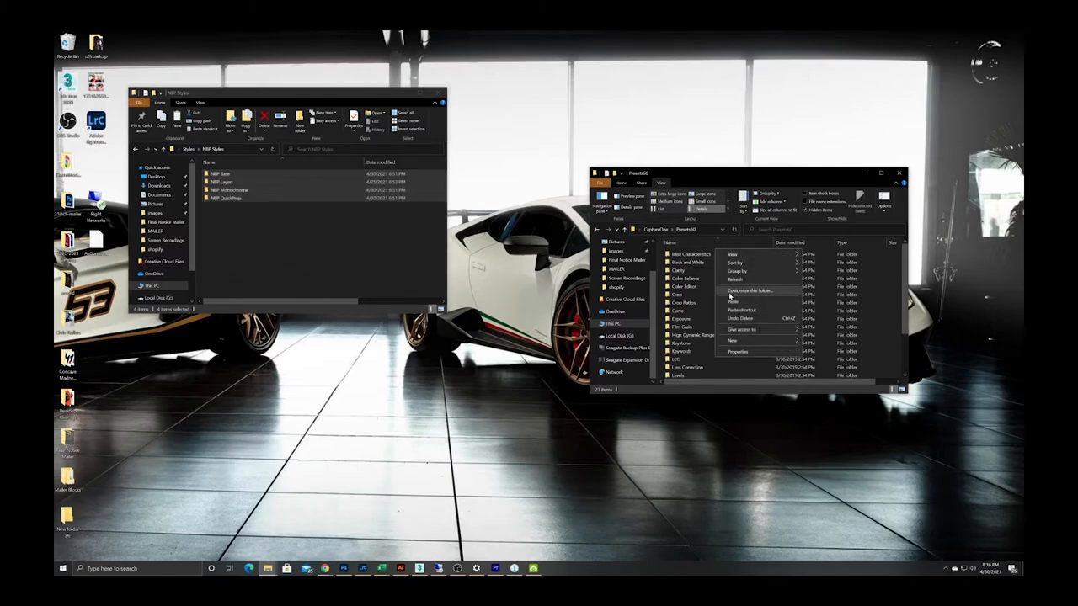
{"action": "left_click", "coordinate": [731, 301]}
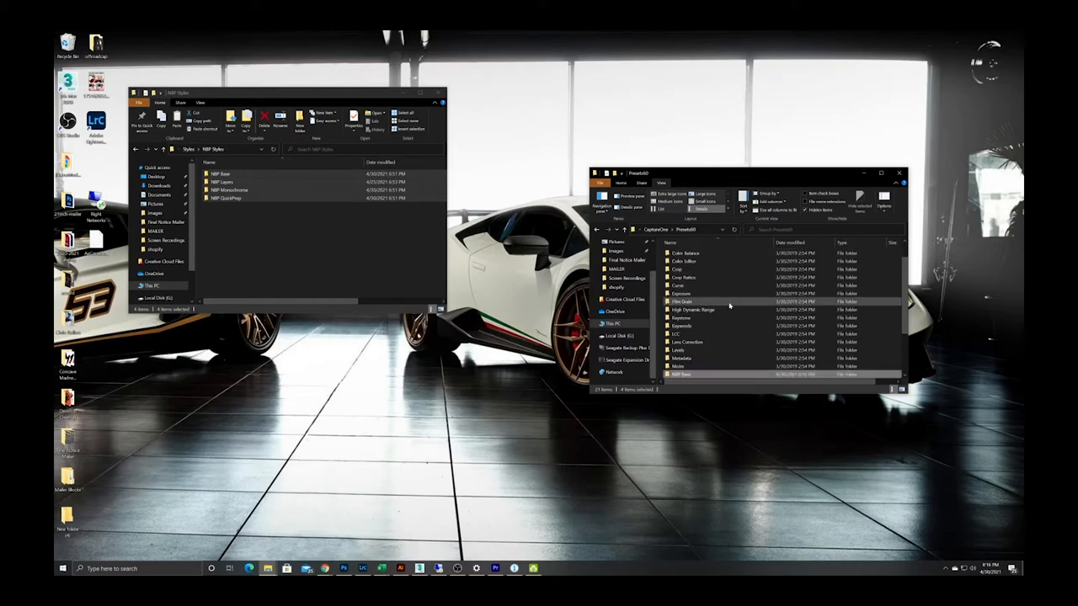
{"action": "scroll", "scroll_direction": "down", "scroll_amount": 3}
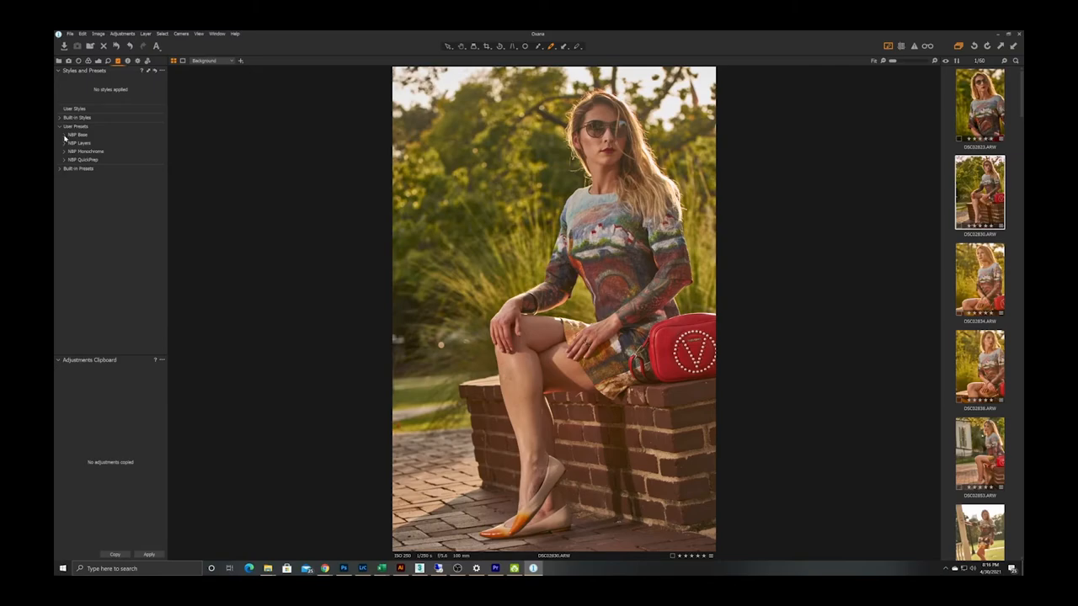
Step: Browse User Presets > NBP Base and NBP Layers > 01-Skin Prep, then collapse the groups
{"action": "left_click", "coordinate": [65, 135]}
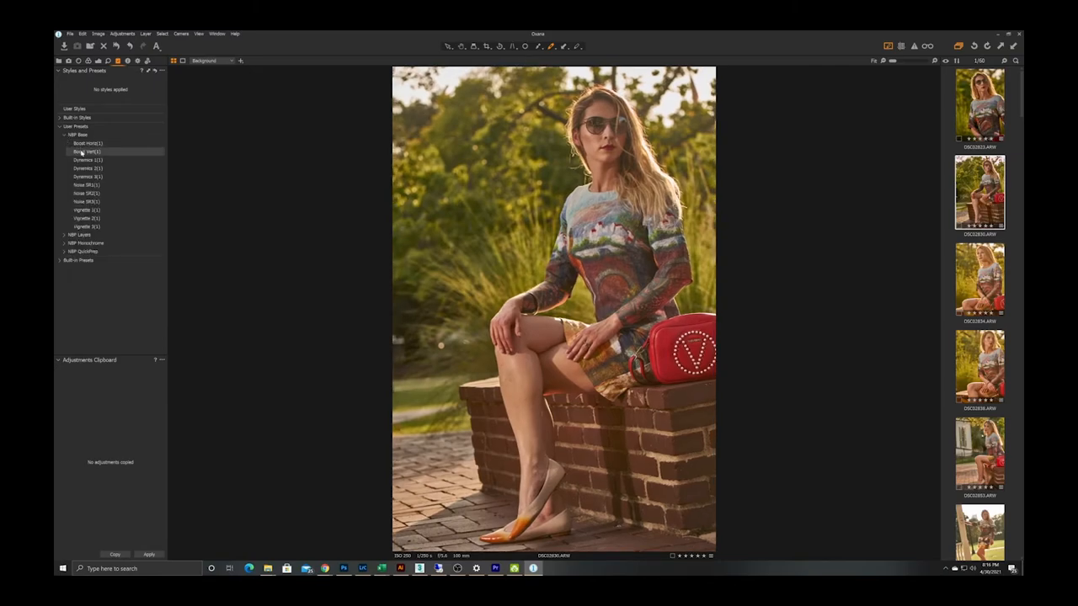
{"action": "left_click", "coordinate": [87, 177]}
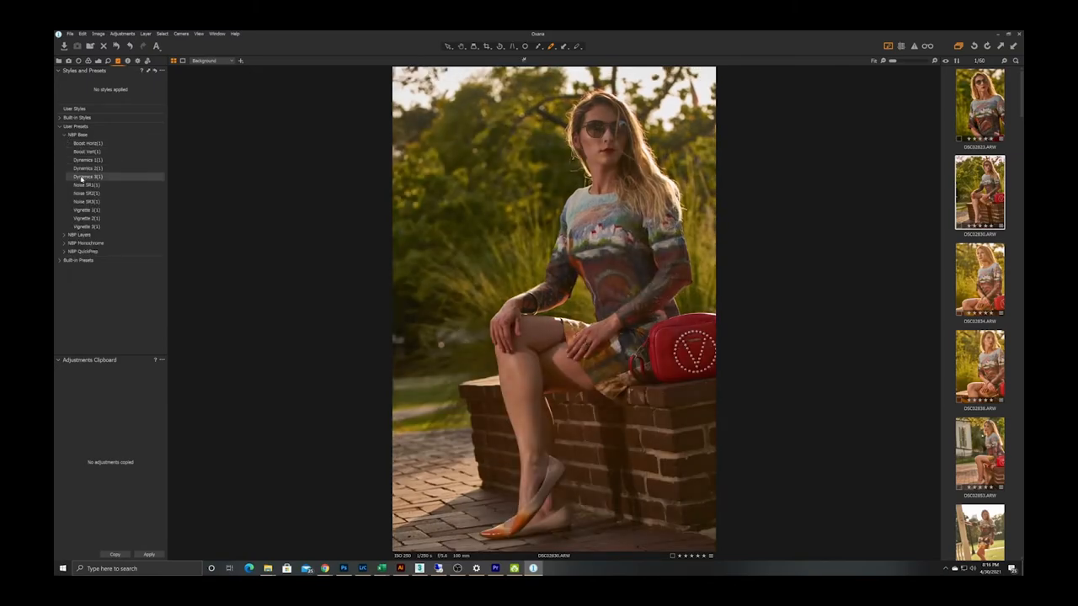
{"action": "left_click", "coordinate": [85, 192]}
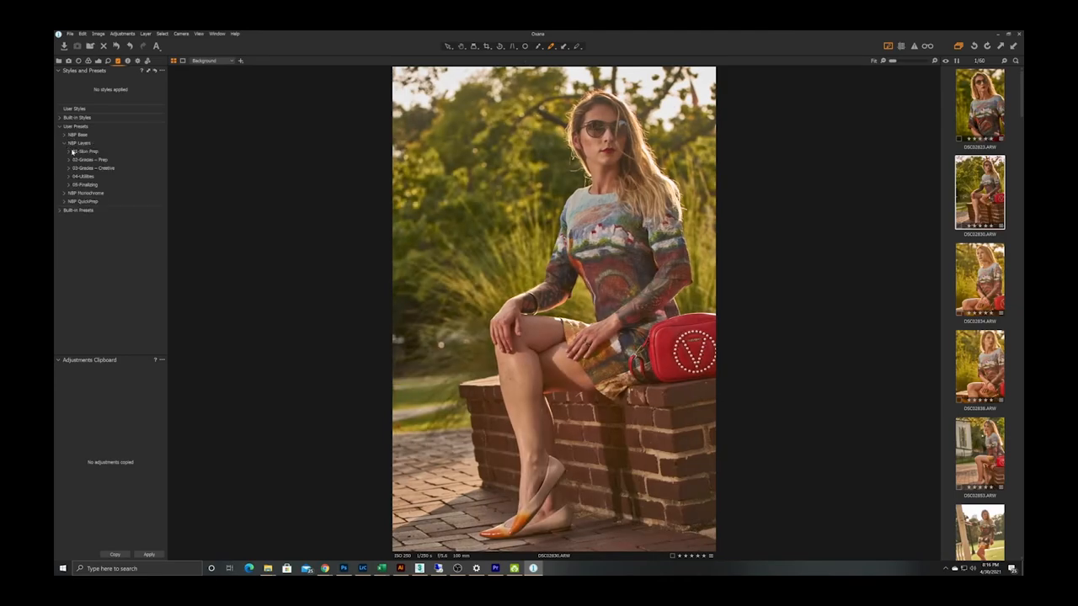
{"action": "left_click", "coordinate": [69, 151]}
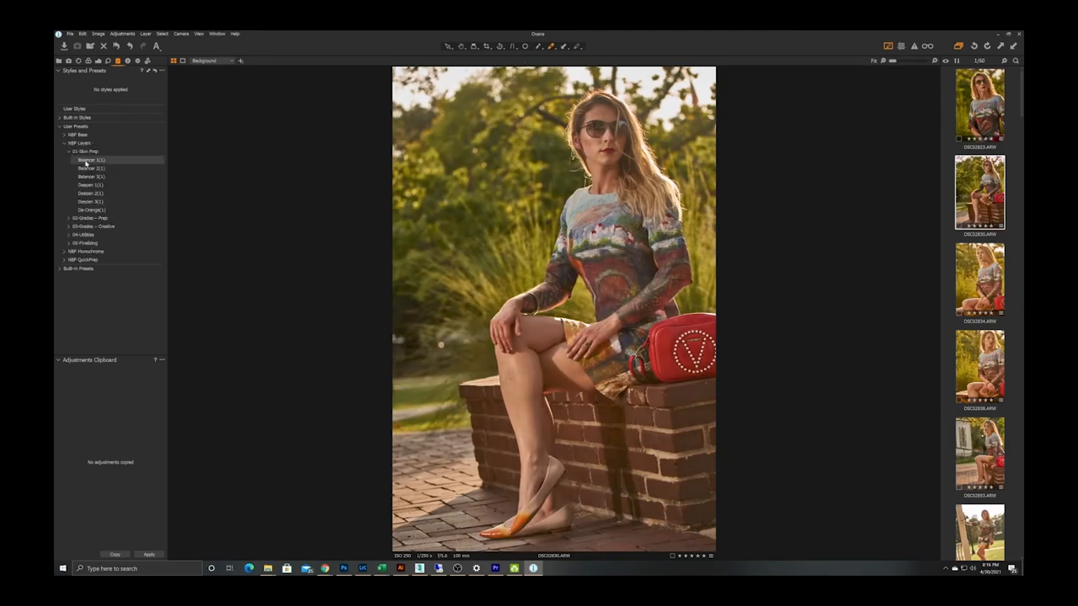
{"action": "left_click", "coordinate": [91, 177]}
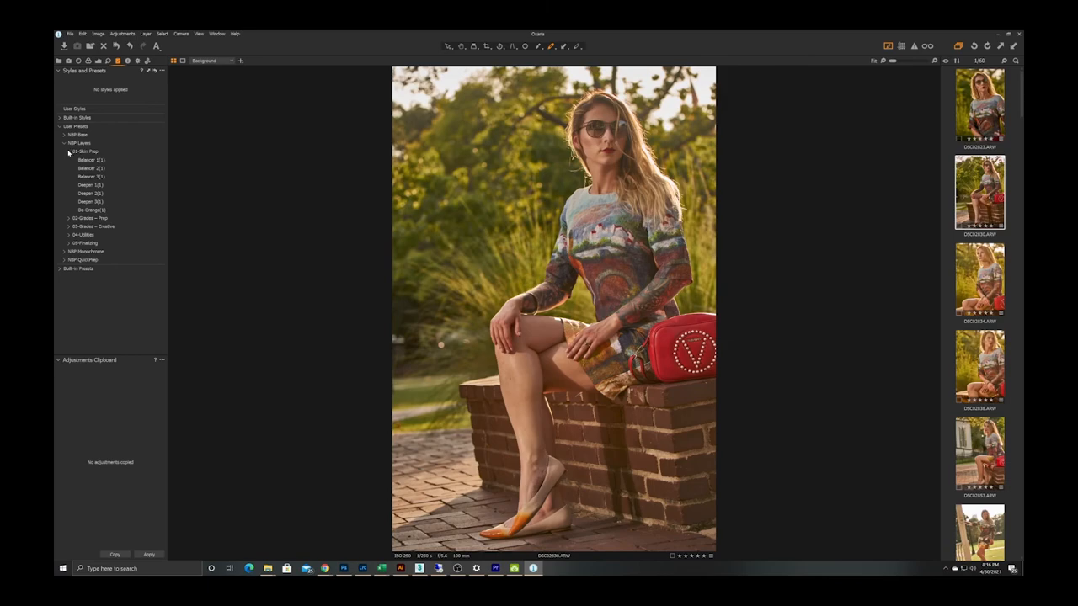
{"action": "left_click", "coordinate": [64, 143]}
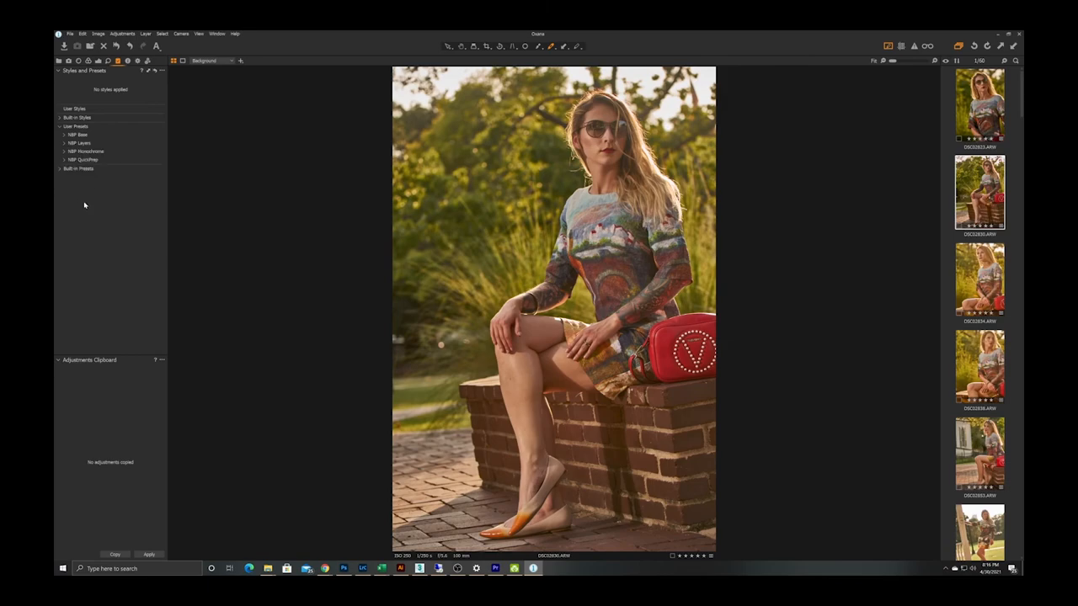
{"action": "mouse_move", "coordinate": [324, 430]}
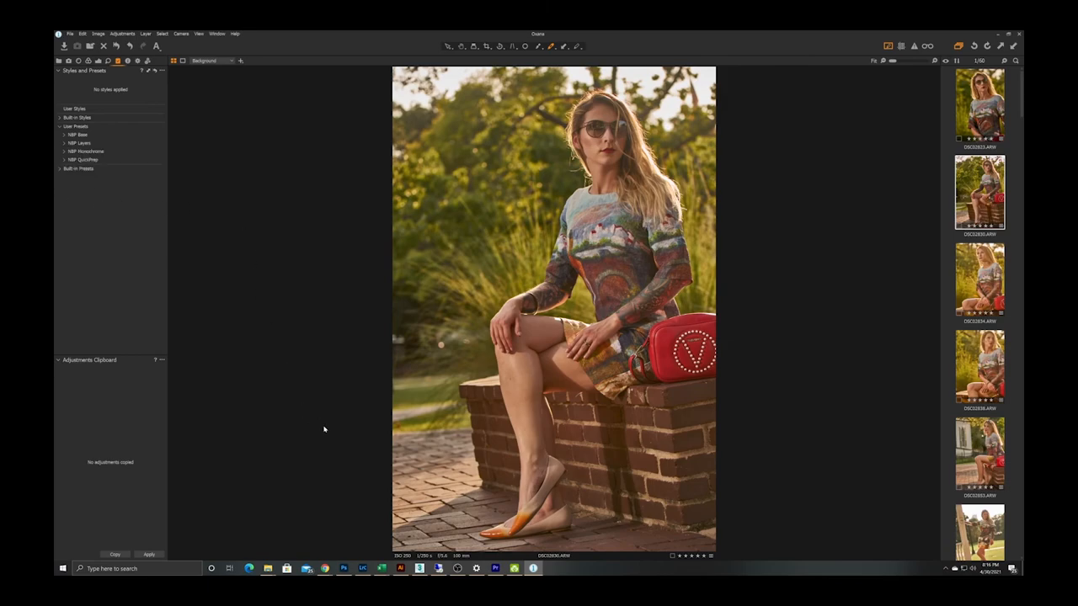